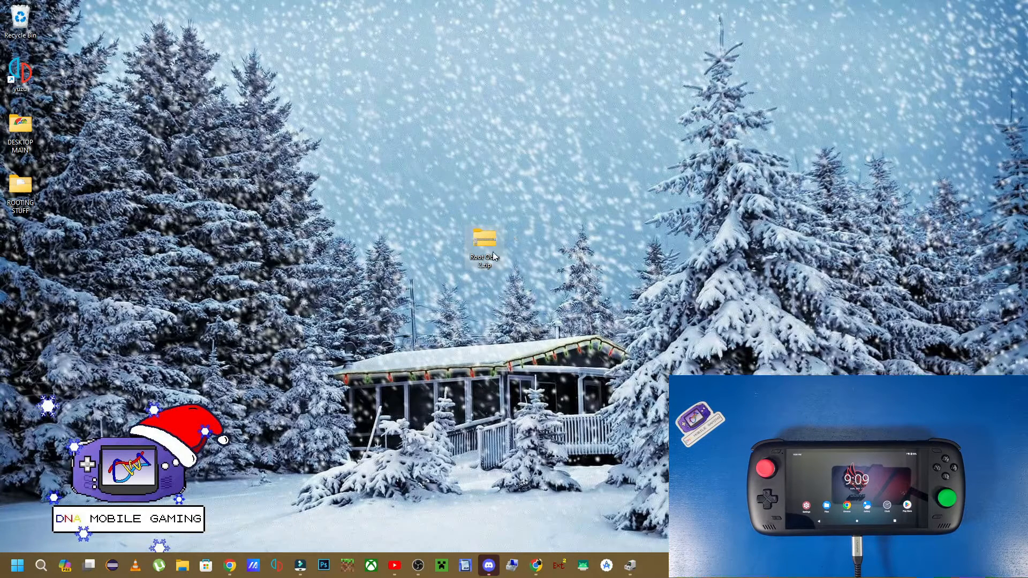
- Open the Root Odin 2 folder from the desktop in File Explorer
double_click(483, 239)
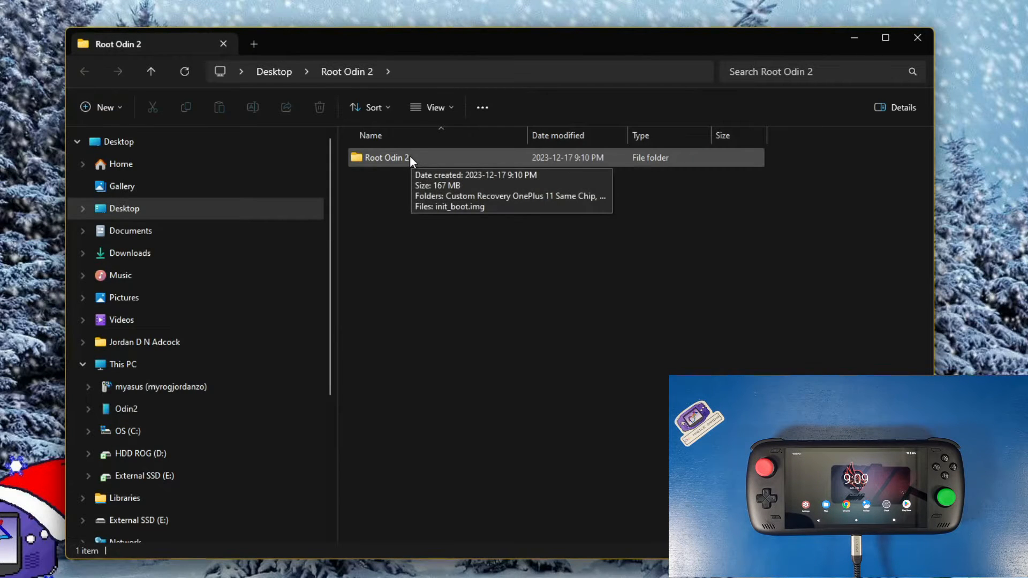
double_click(386, 158)
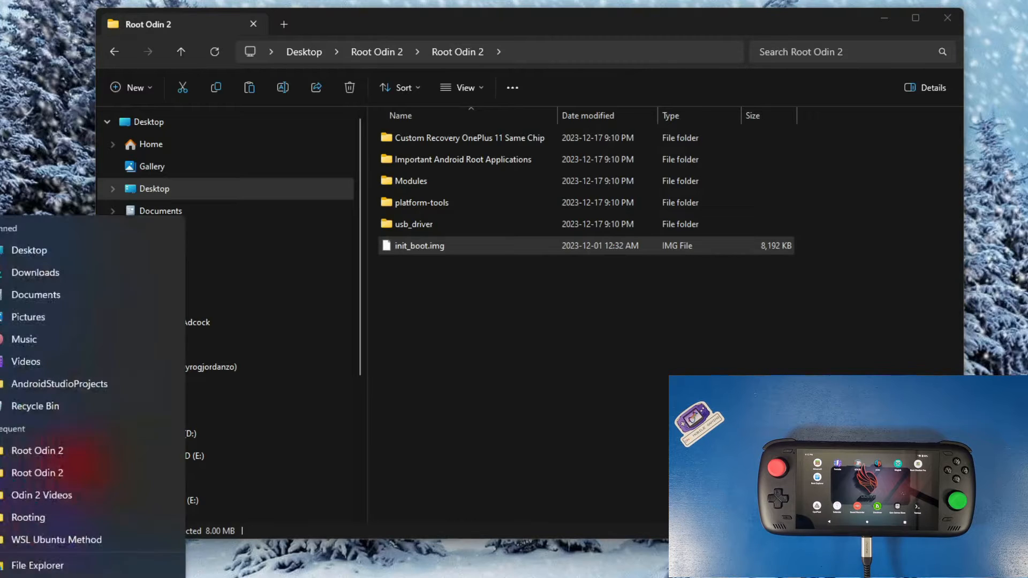
- Open the platform-tools folder where the magisk_patched-26400 image was placed
double_click(422, 203)
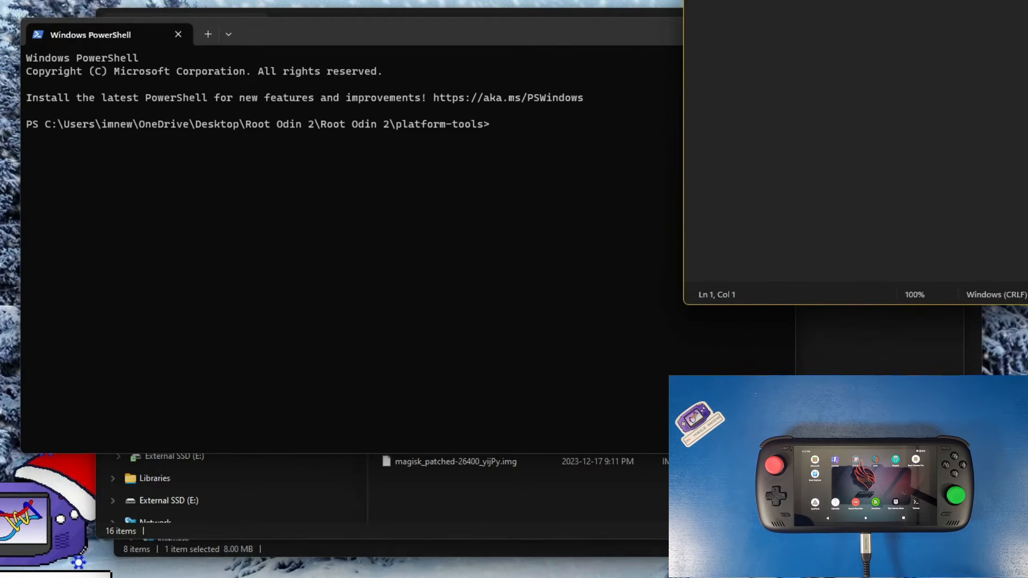
- Start the adb server with ./adb start-server in the platform-tools shell
text(./adb start-server)
text(./adb reboot fastboot)
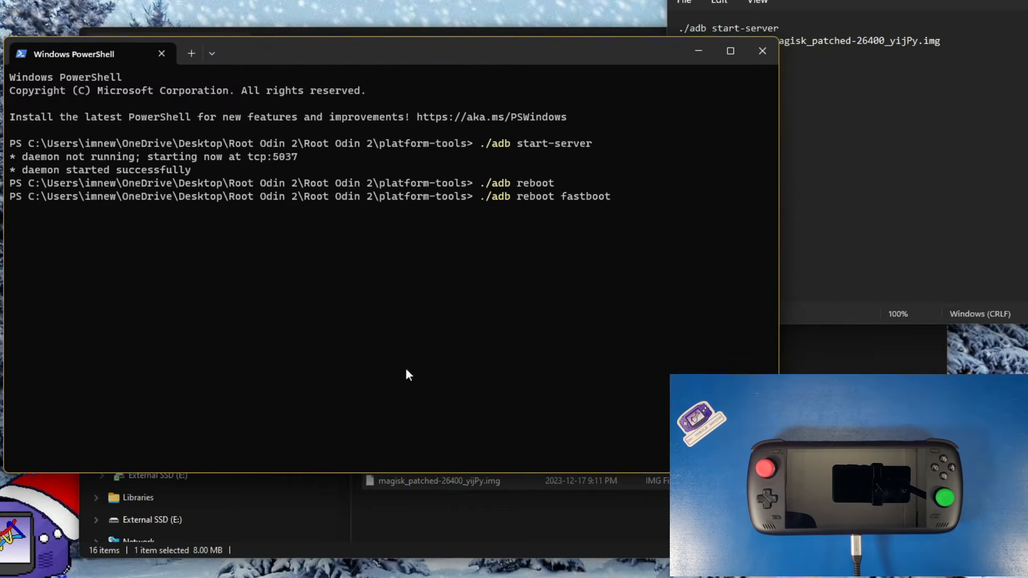
- Return focus to the PowerShell prompt after the fastboot devices check lists the handheld
click(16, 564)
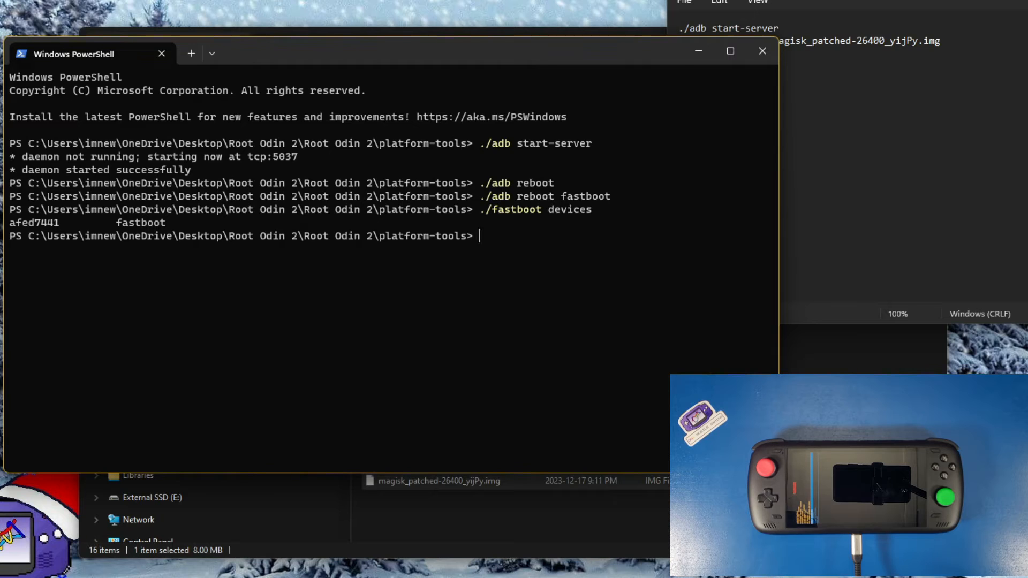
- Query the handheld's current active slot with ./fastboot getvar
text(./fastboot getvar current-slot)
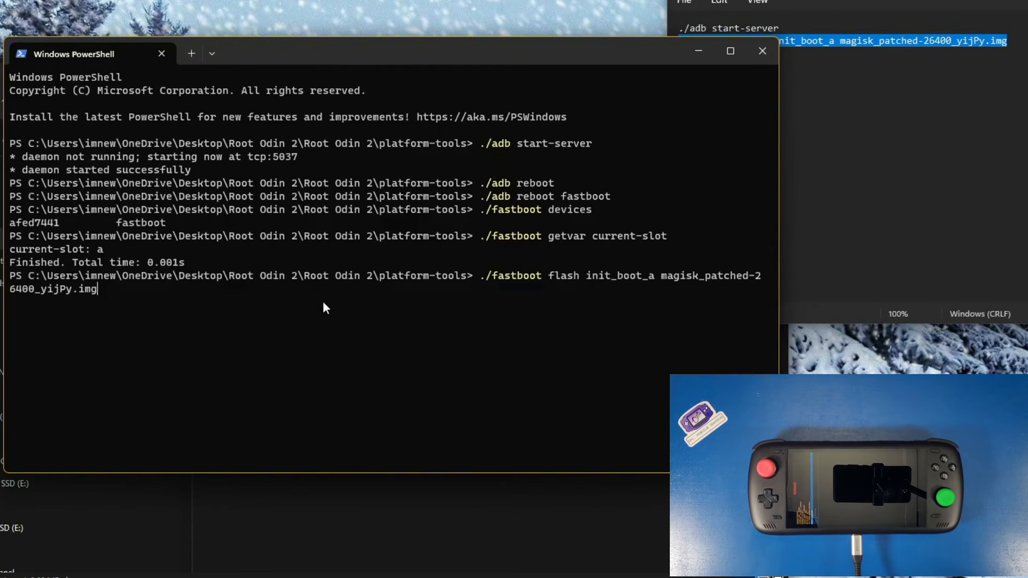
- Flash the Magisk-patched image to init_boot_a, then reboot the handheld with ./fastboot reboot
key(enter)
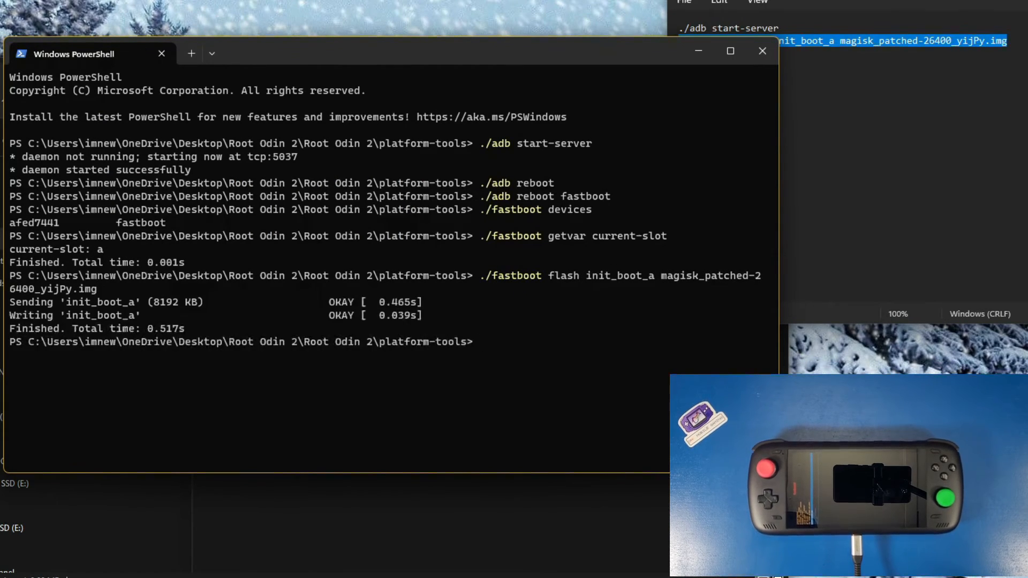
text(./fastboot reboot)
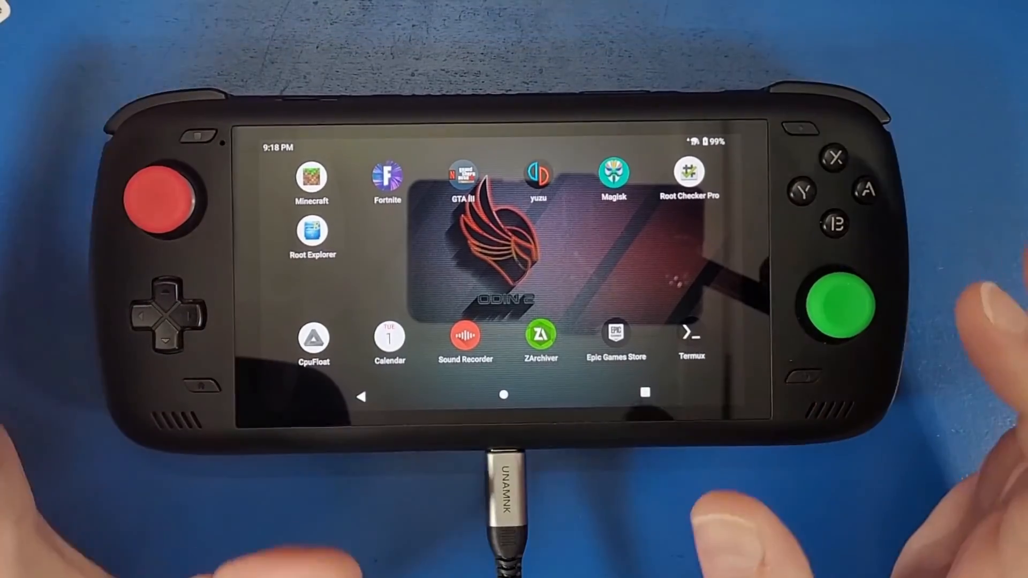
click(311, 235)
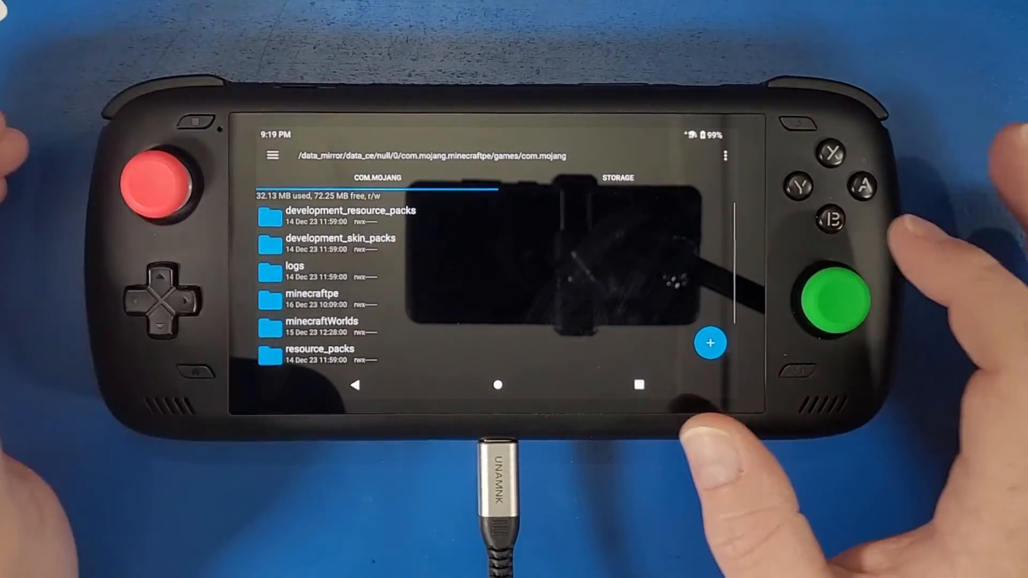
click(499, 384)
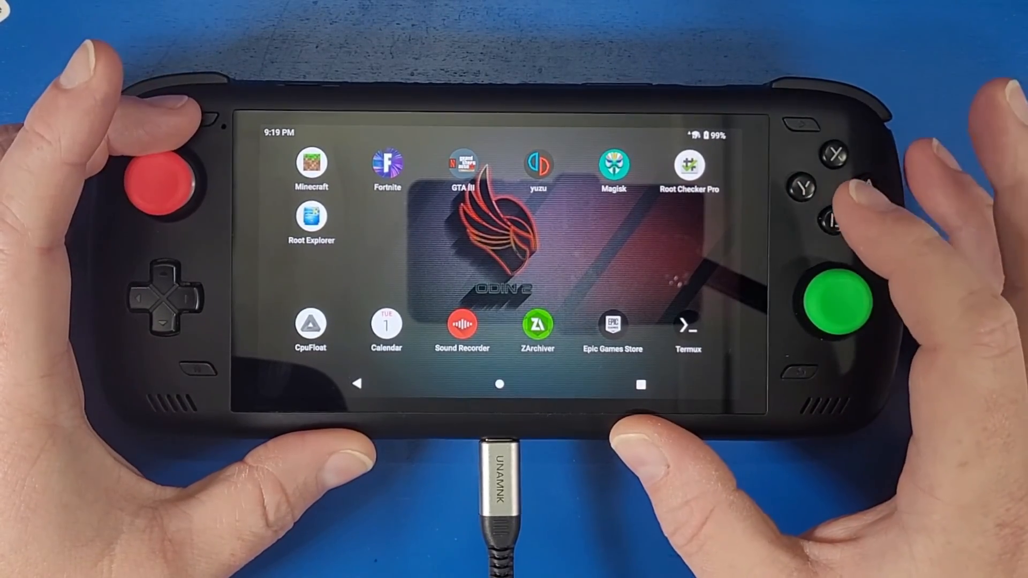